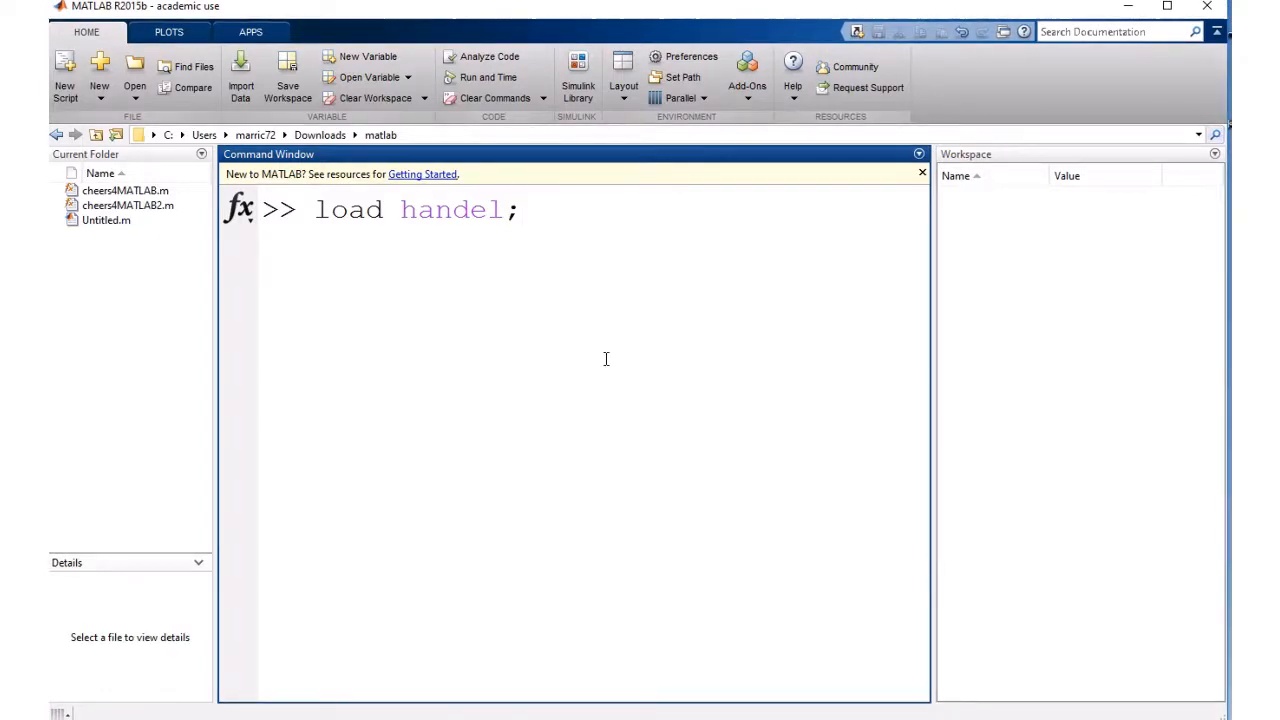
mouse_move(520, 276)
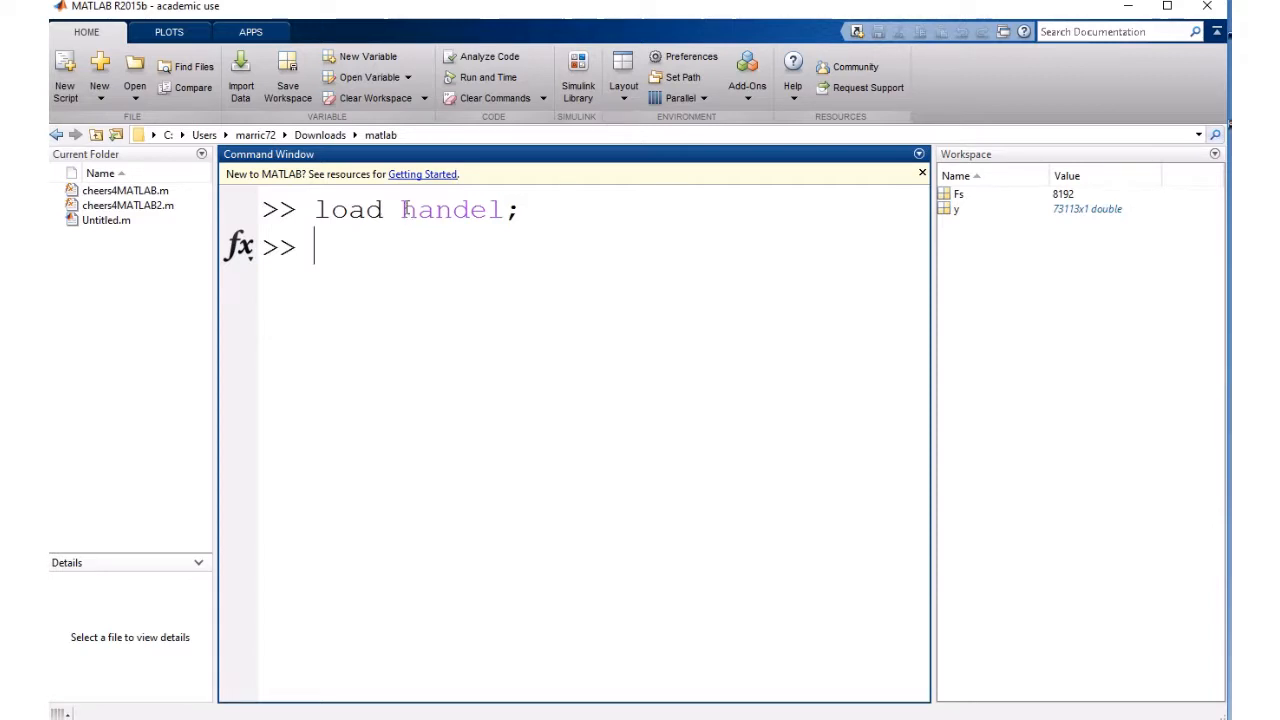
Step: Load the built-in handel sound so y and Fs appear in the workspace
double_click(452, 210)
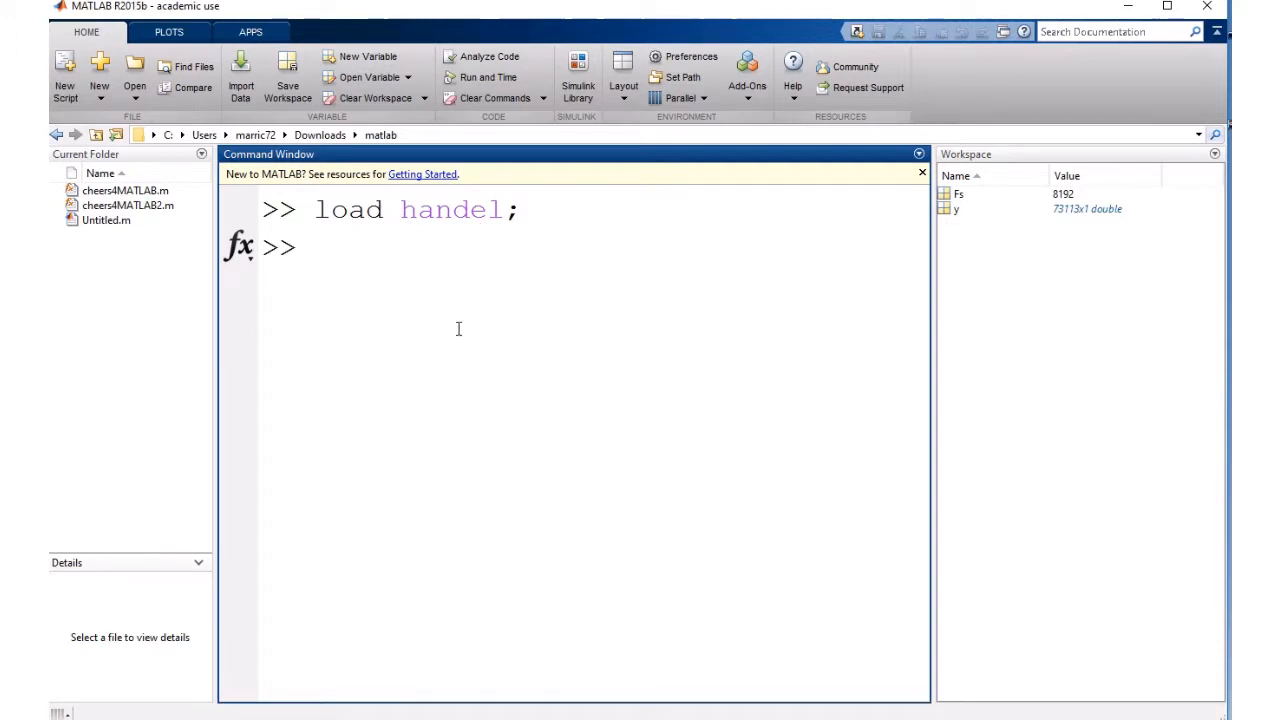
Step: Plot the handel signal y, inspect the waveform figure, then close it
type("plot(")
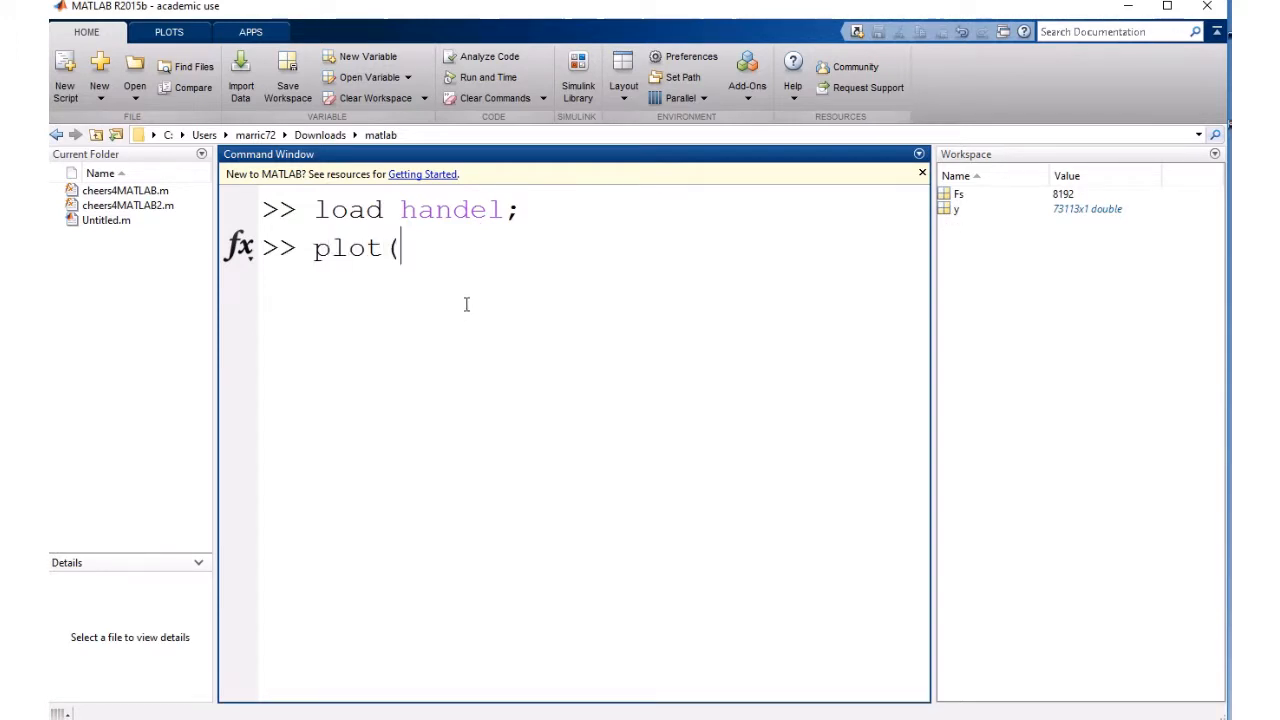
type("y)")
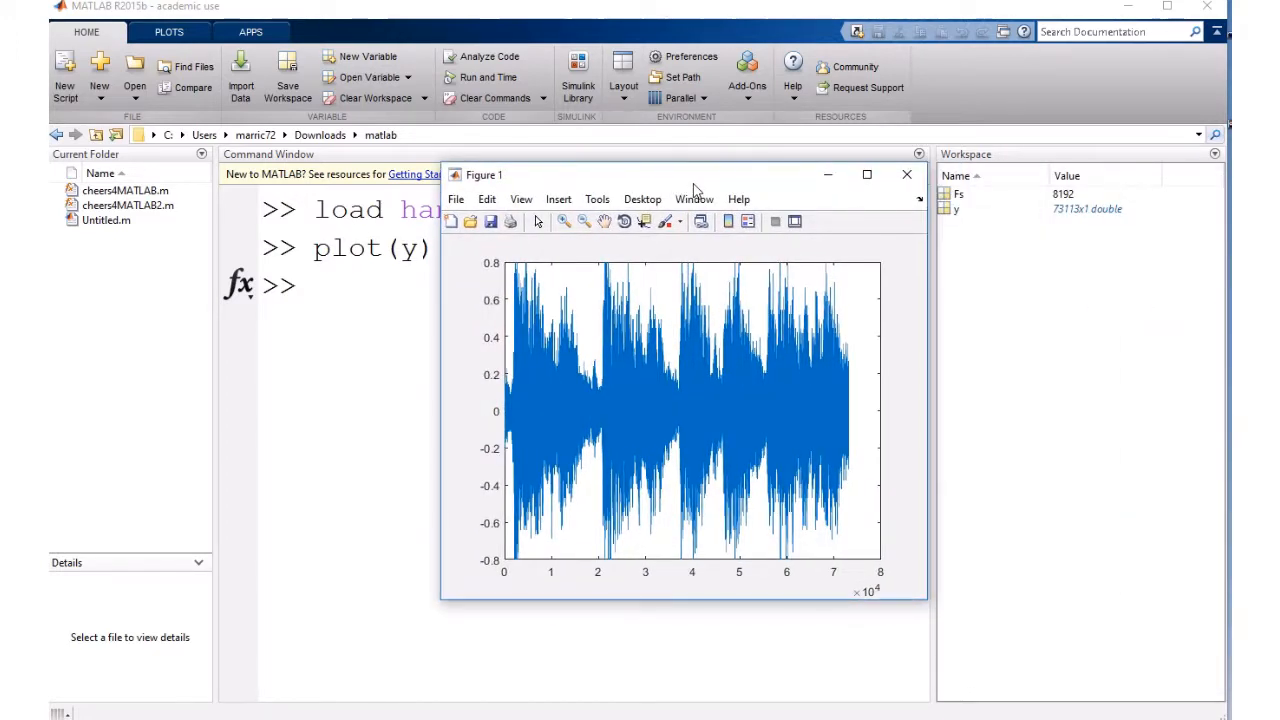
left_click(906, 174)
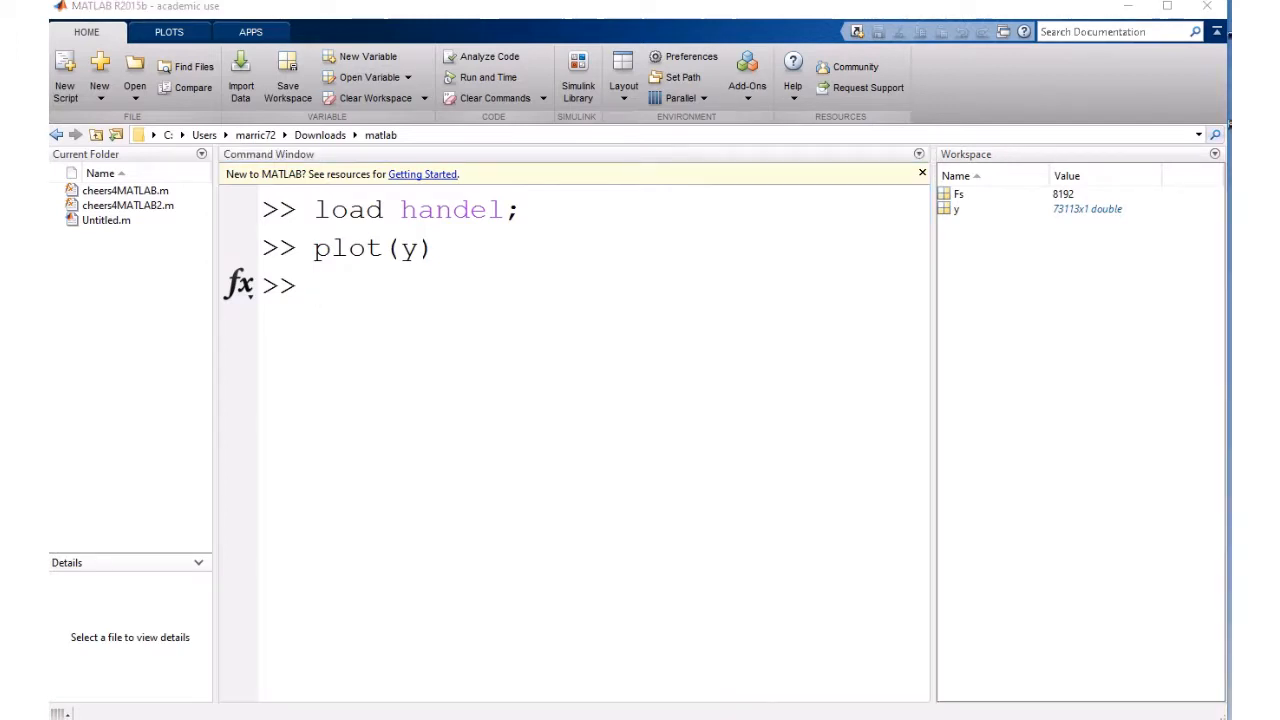
Step: Create player=audioplayer(y, Fs) for the handel samples
type("p")
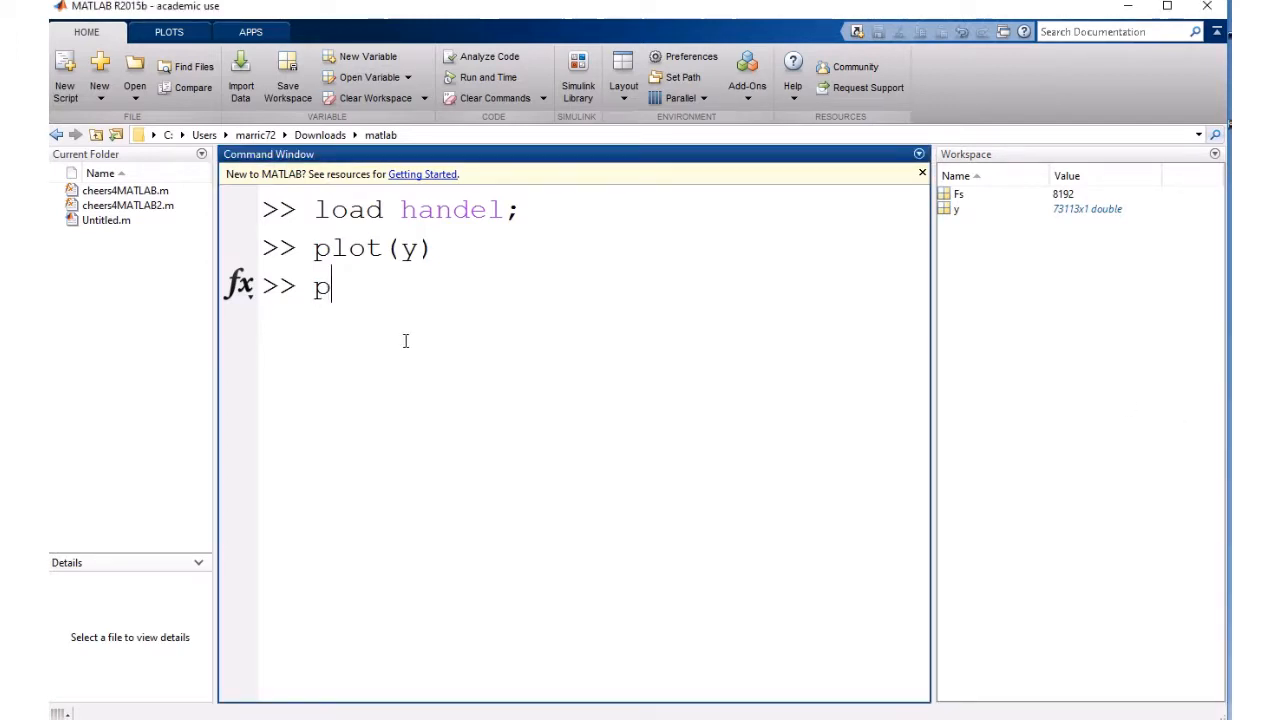
type("layer=")
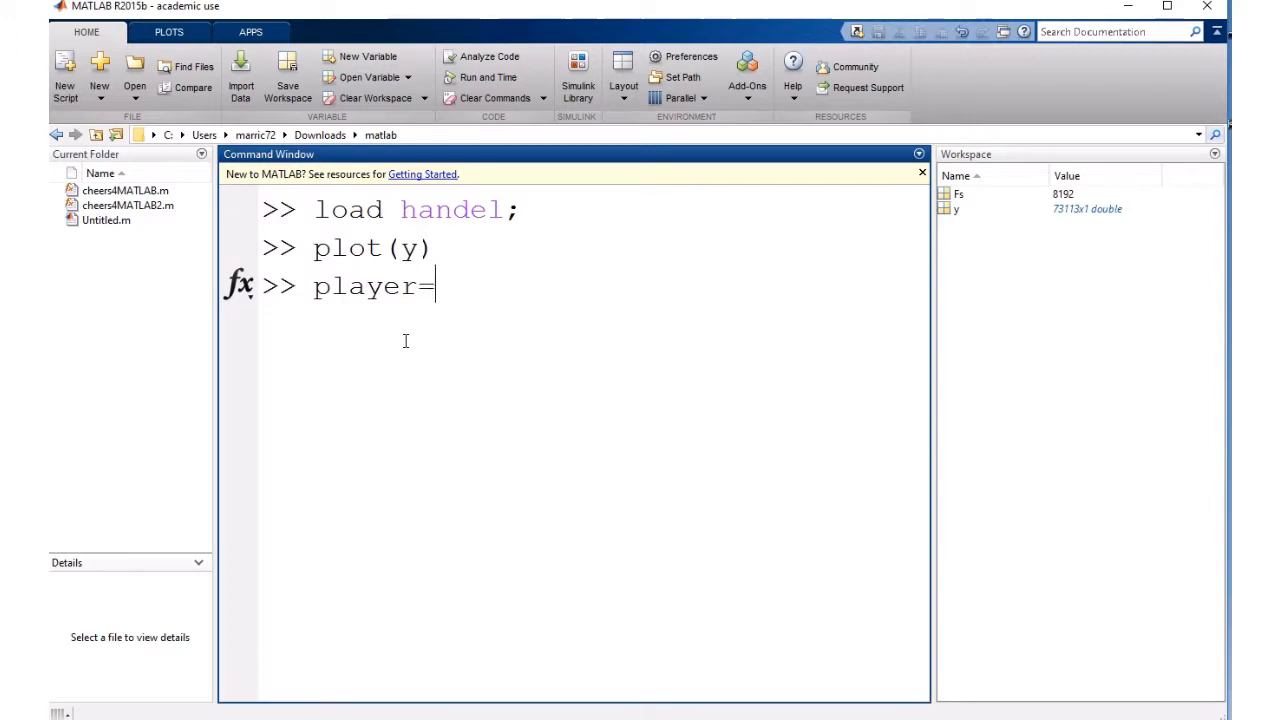
type("aud9o")
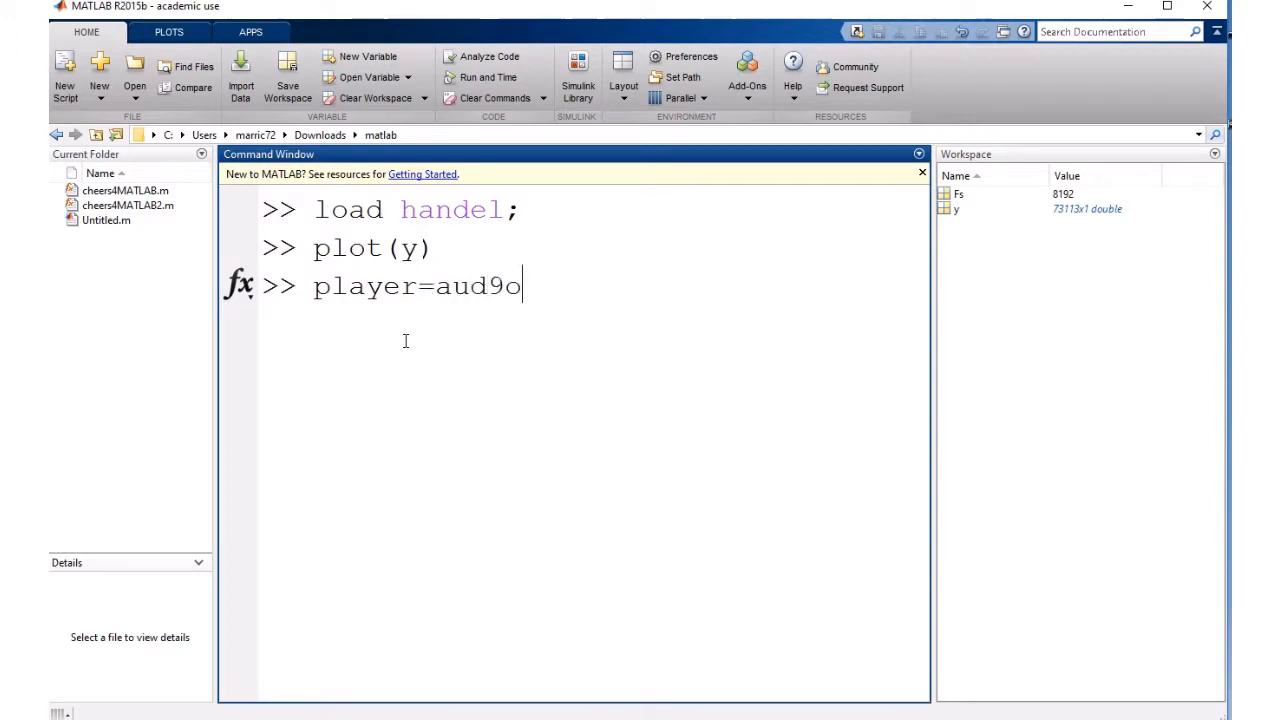
type("audioplayer")
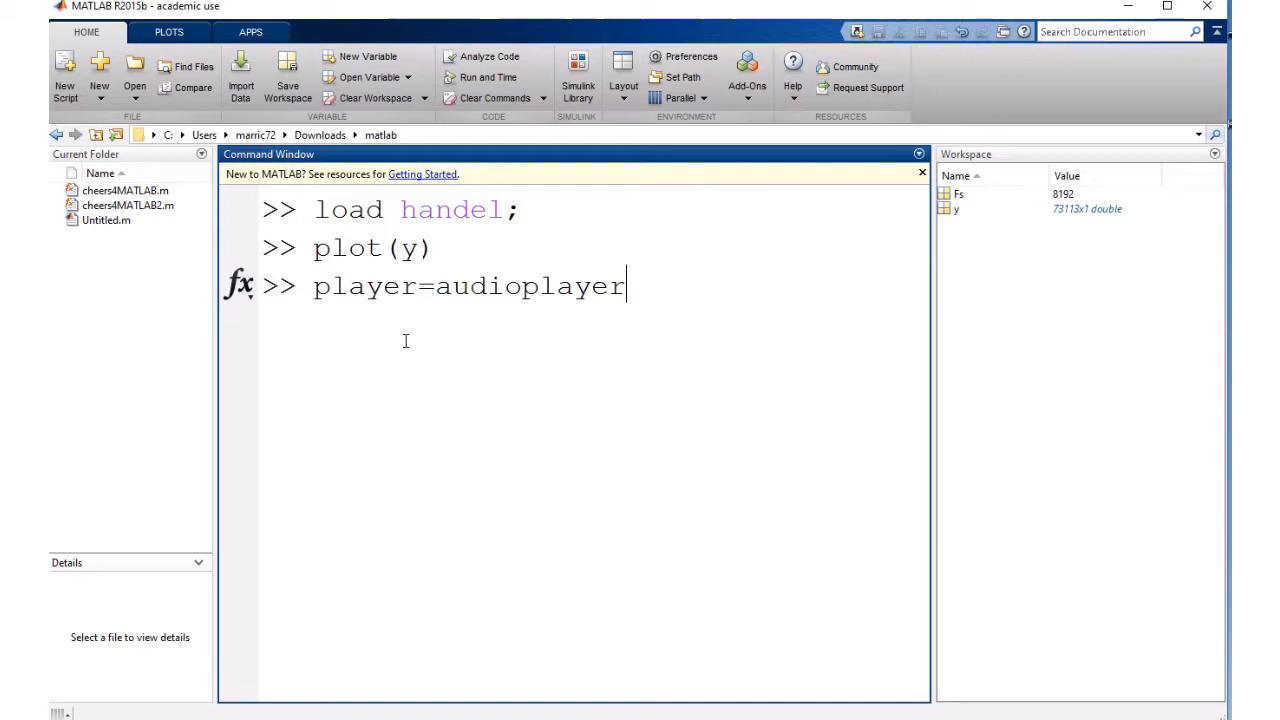
type("(y,")
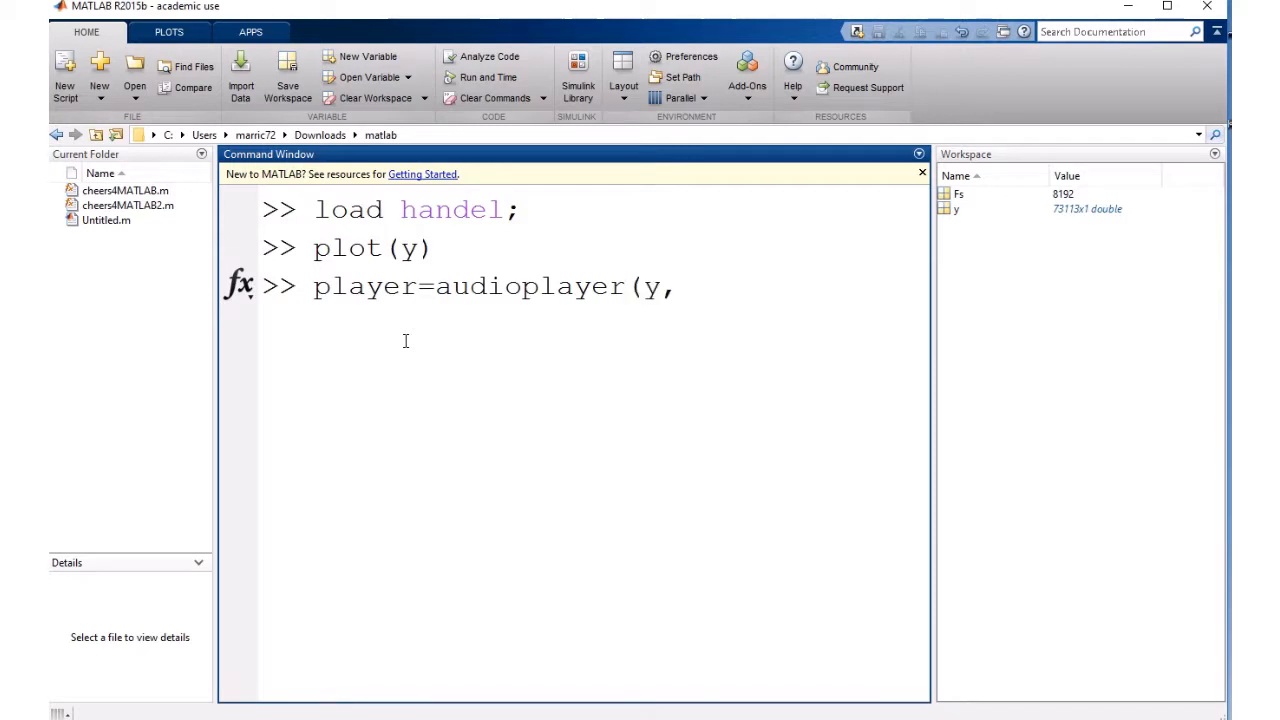
type("Fs")
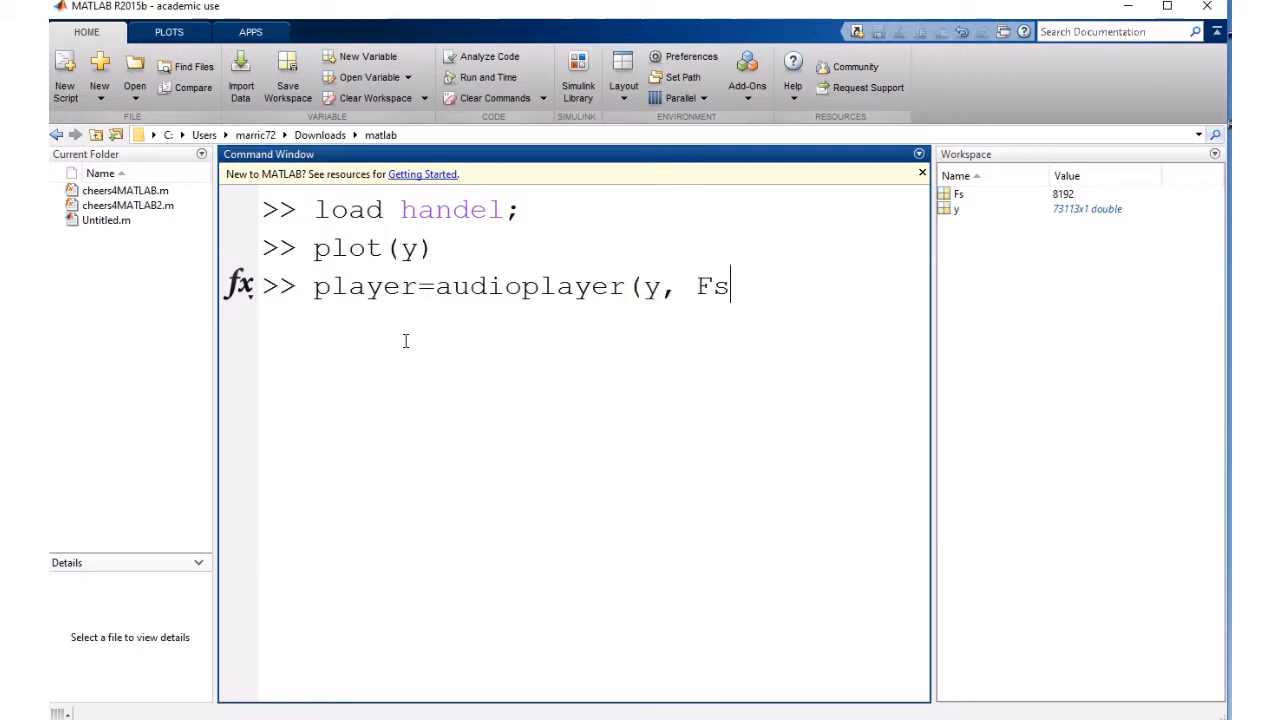
type(");")
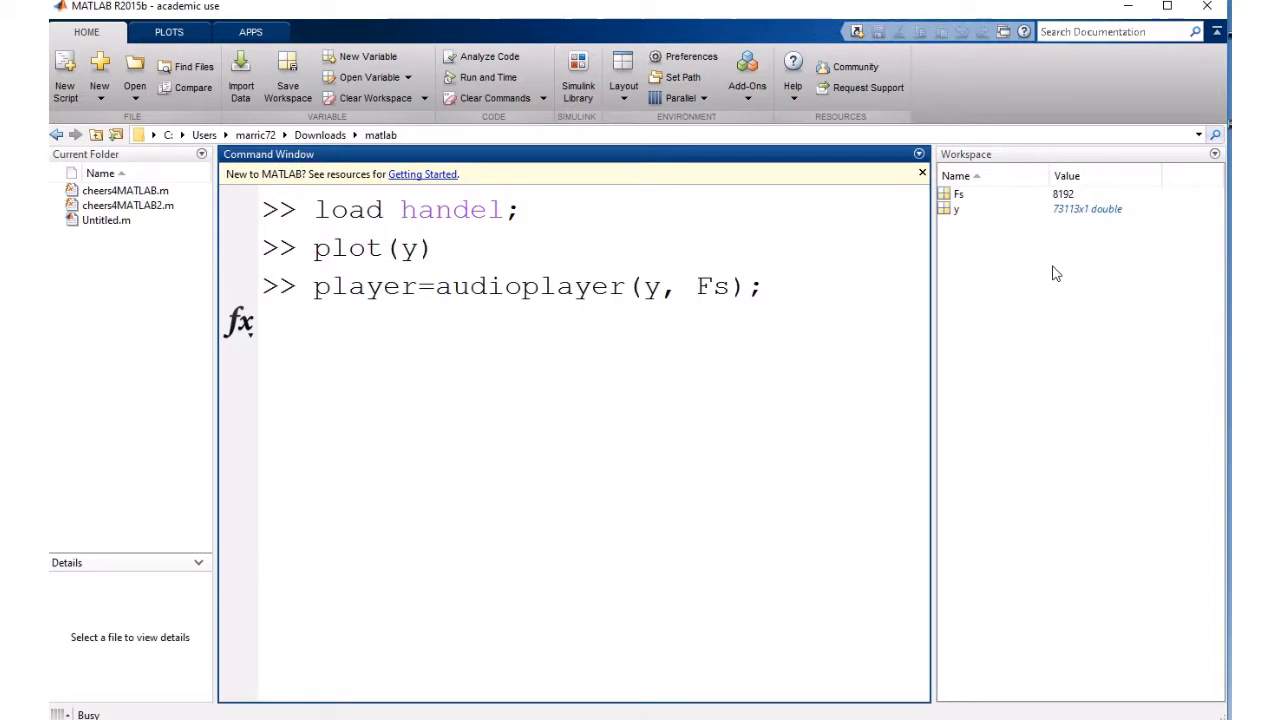
Step: Run play(player) to hear the handel sound
type("pl")
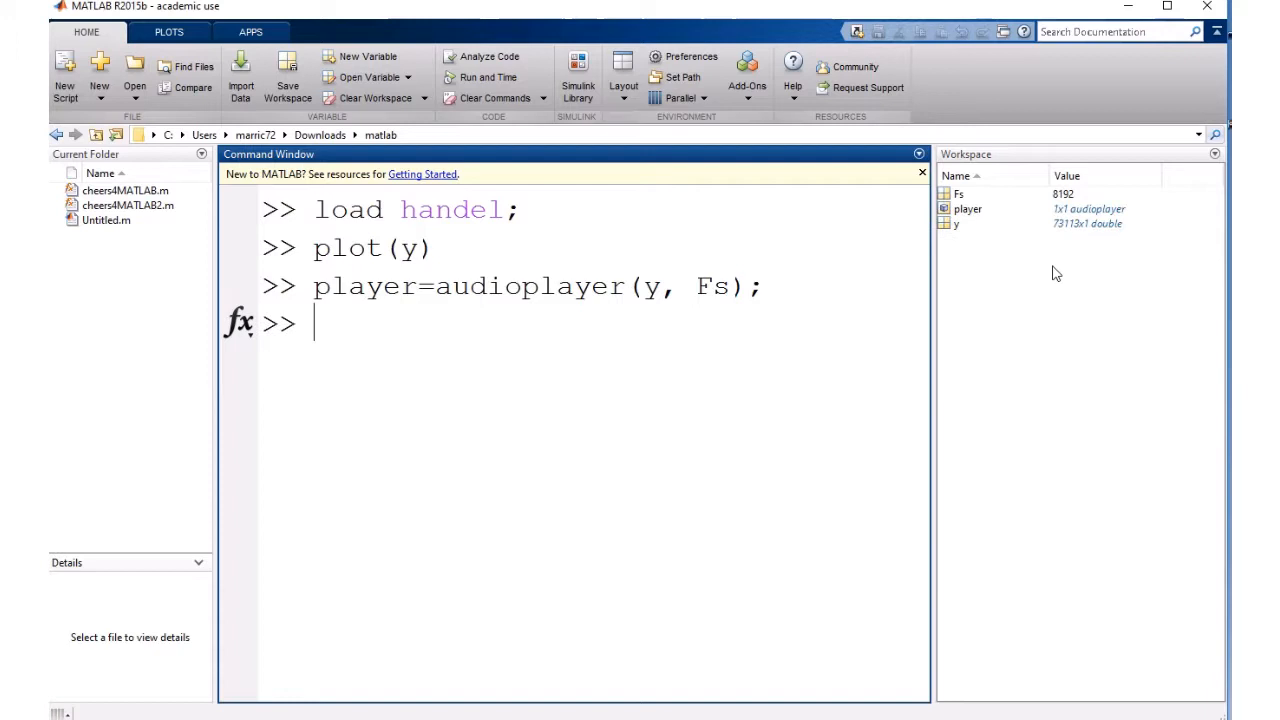
type("play")
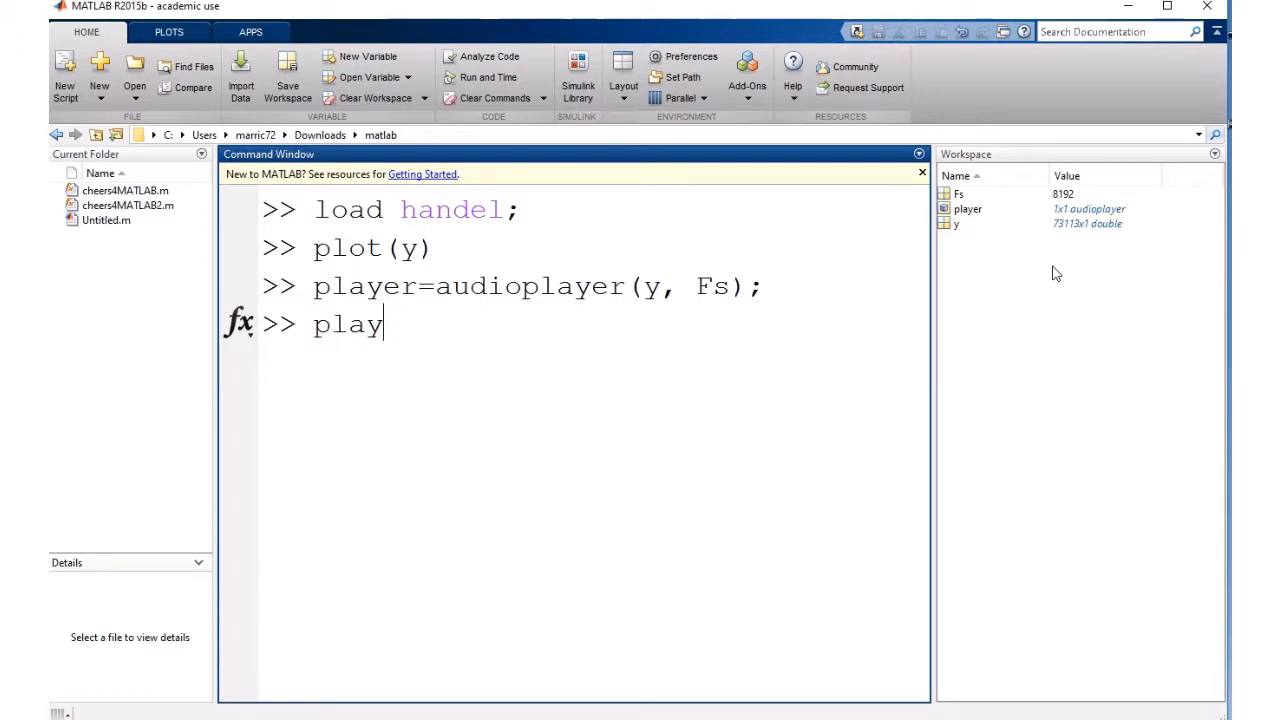
type("(player);")
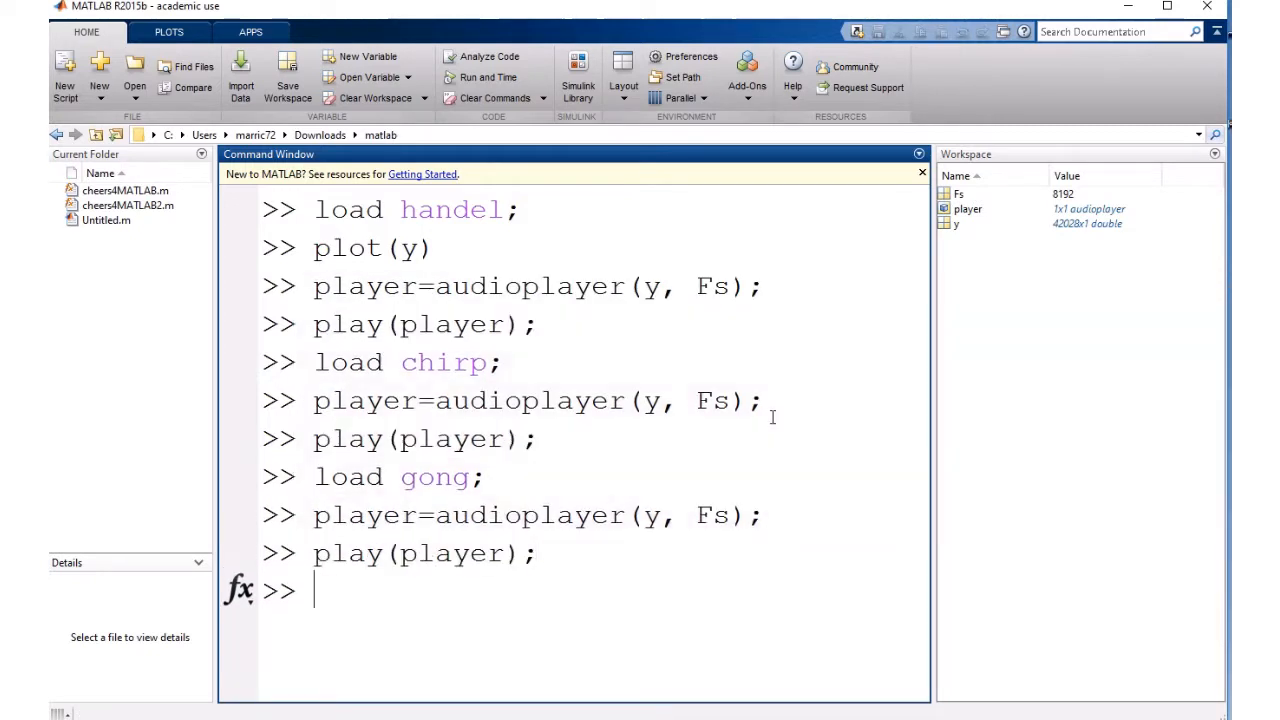
Step: Load and play the gong and train sounds via audioplayer in turn
type("load gong;")
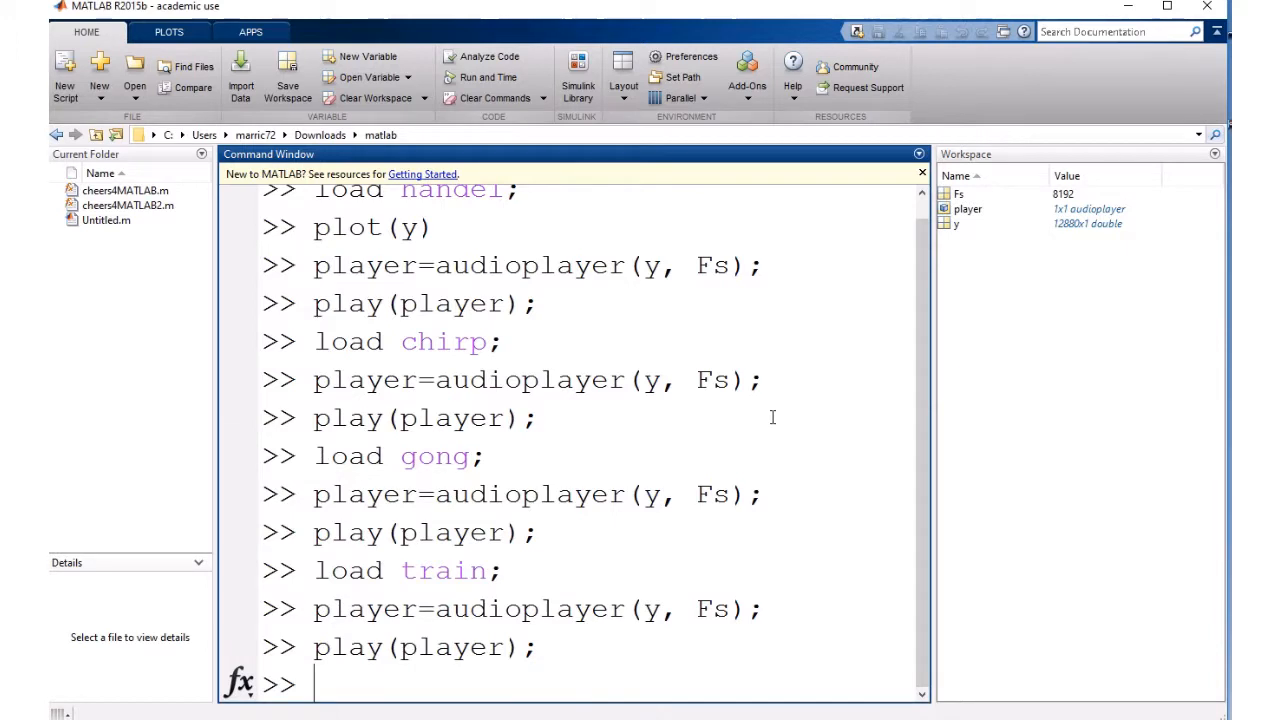
type("load tra")
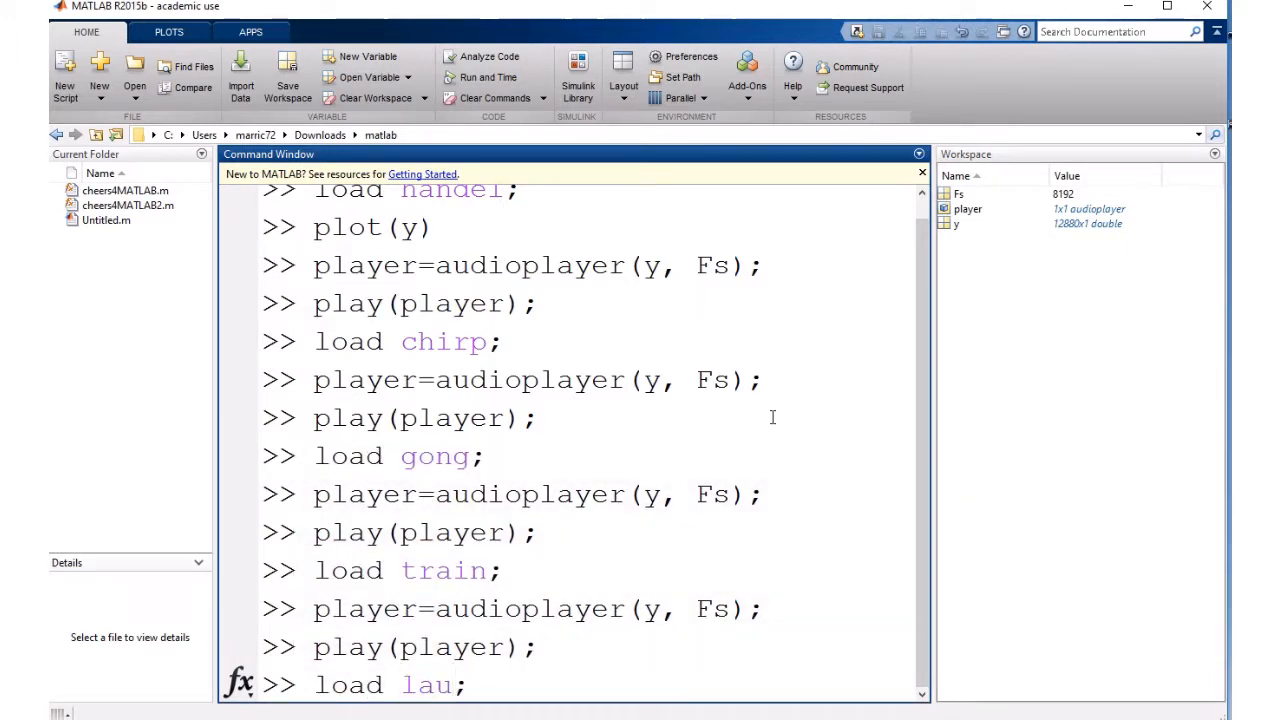
key("Return")
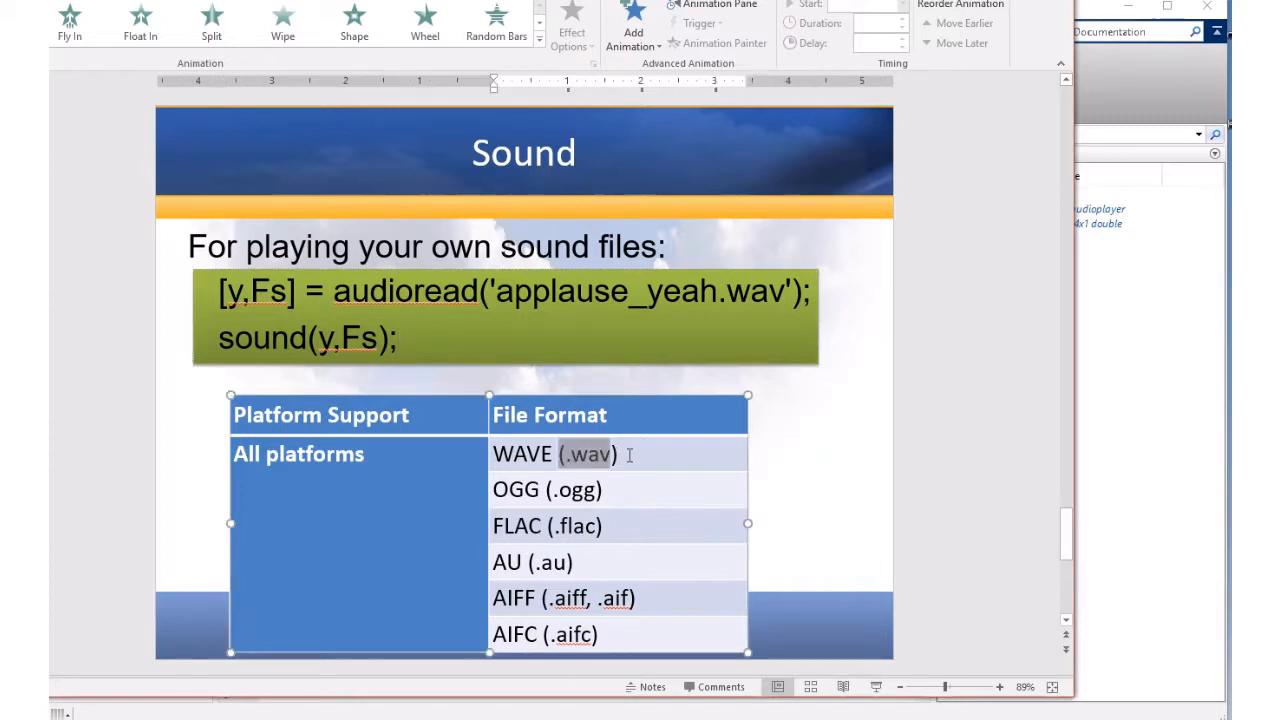
mouse_move(588, 520)
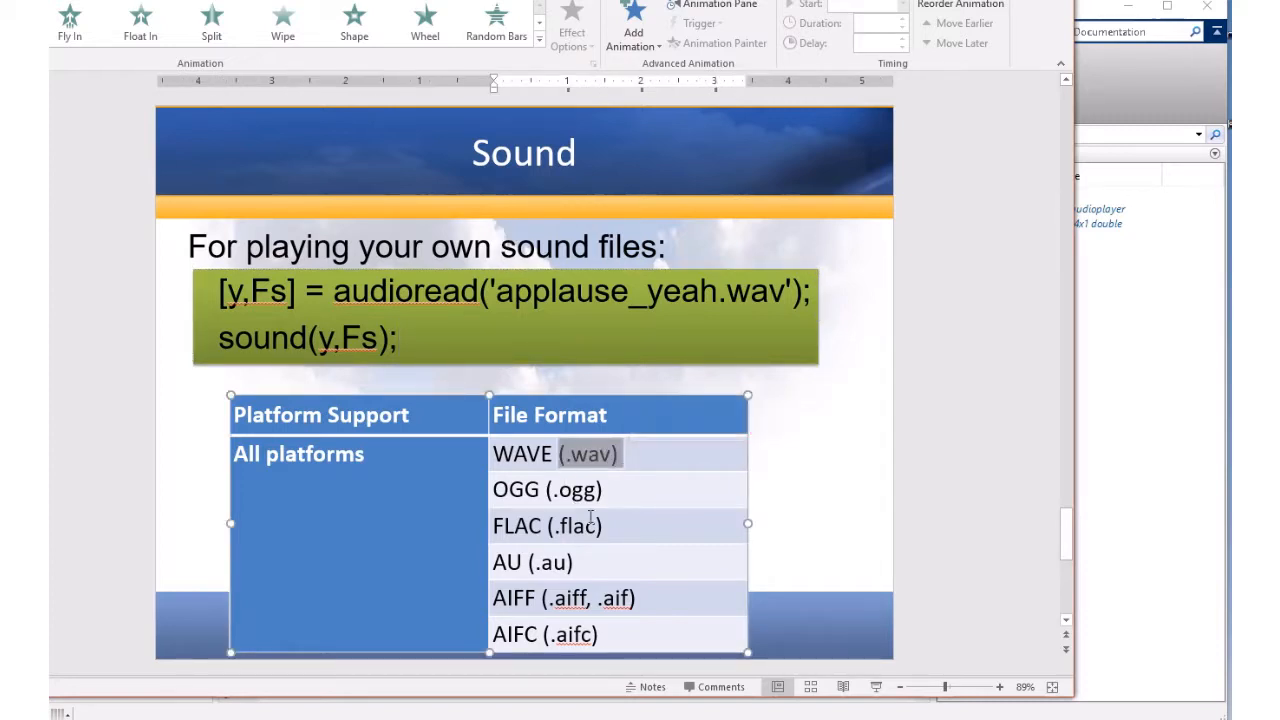